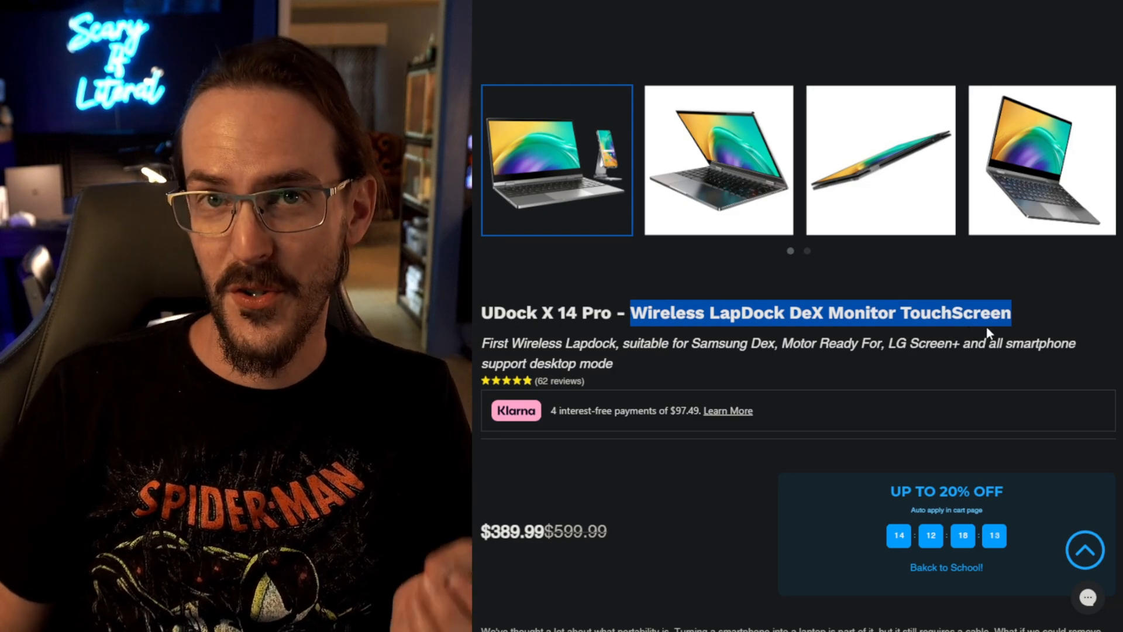
# Step: Scroll down the UDock X 14 Pro page past its 'First Wireless Bluetooth Monitor' banner
pyautogui.scroll(-3)
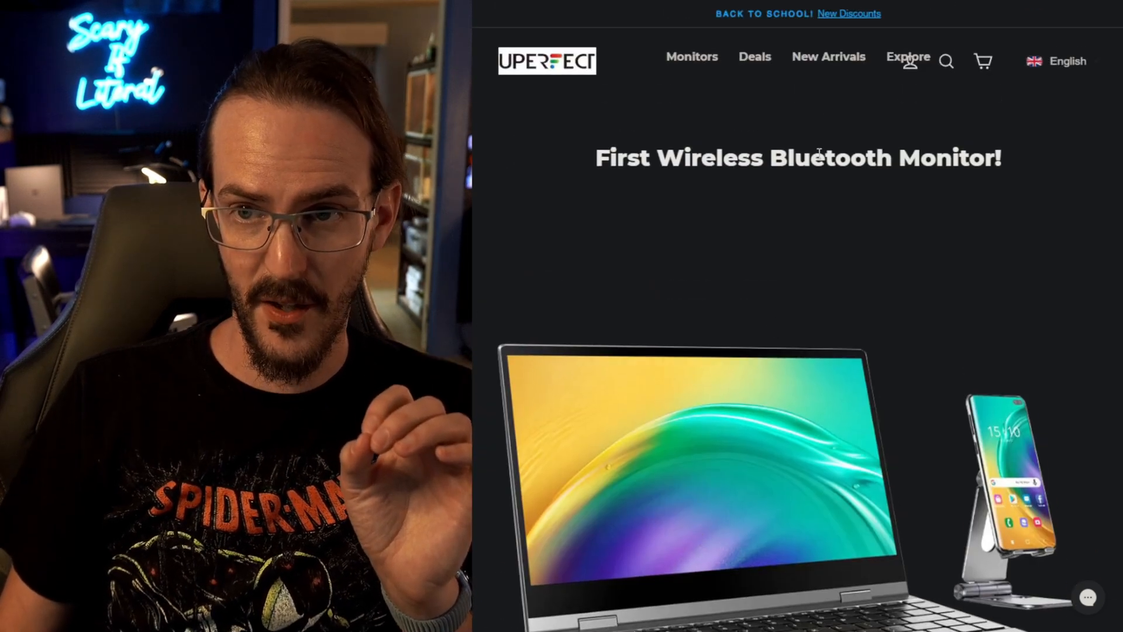
# Step: Scroll the UDock X 15.6 Pro page down to its $429.99 price and feature description
pyautogui.scroll(-3)
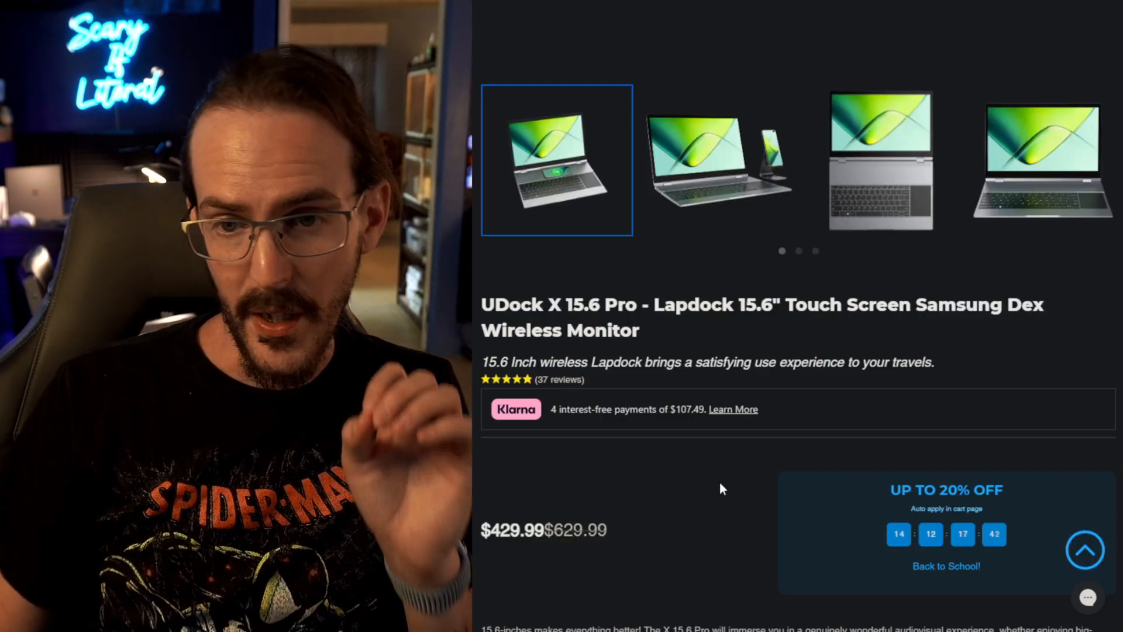
pyautogui.moveTo(730, 474)
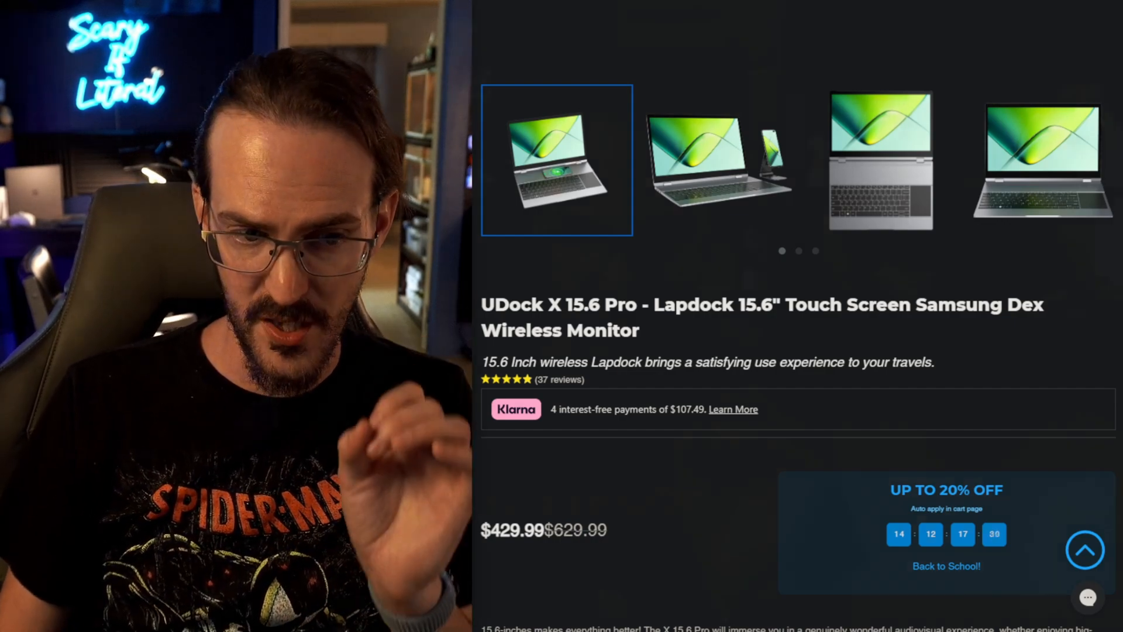
pyautogui.scroll(-3)
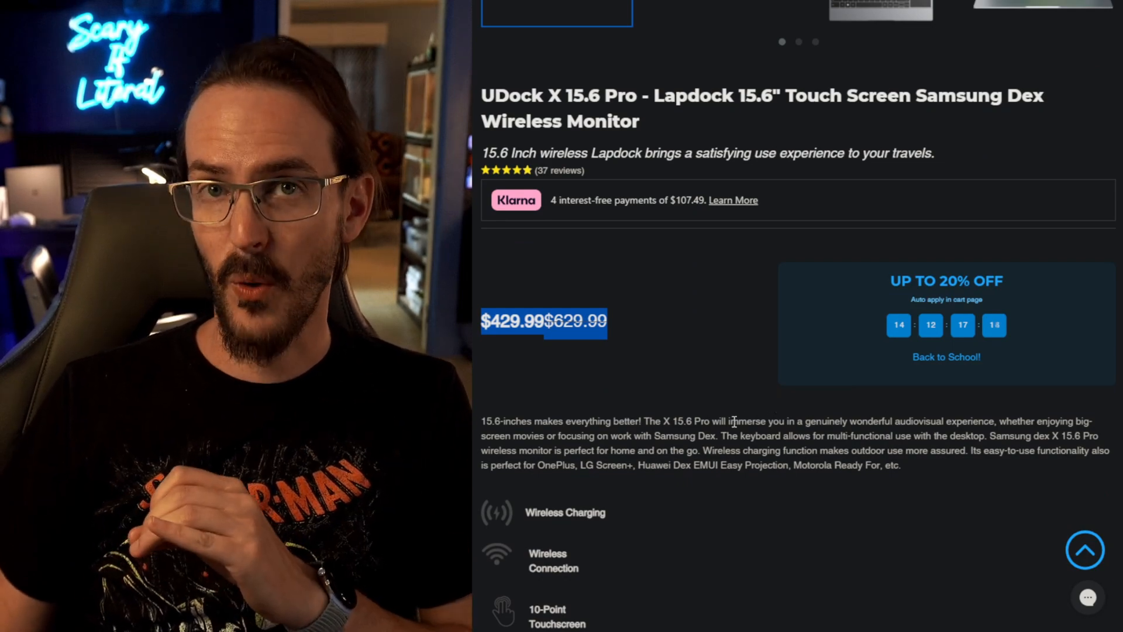
pyautogui.scroll(-3)
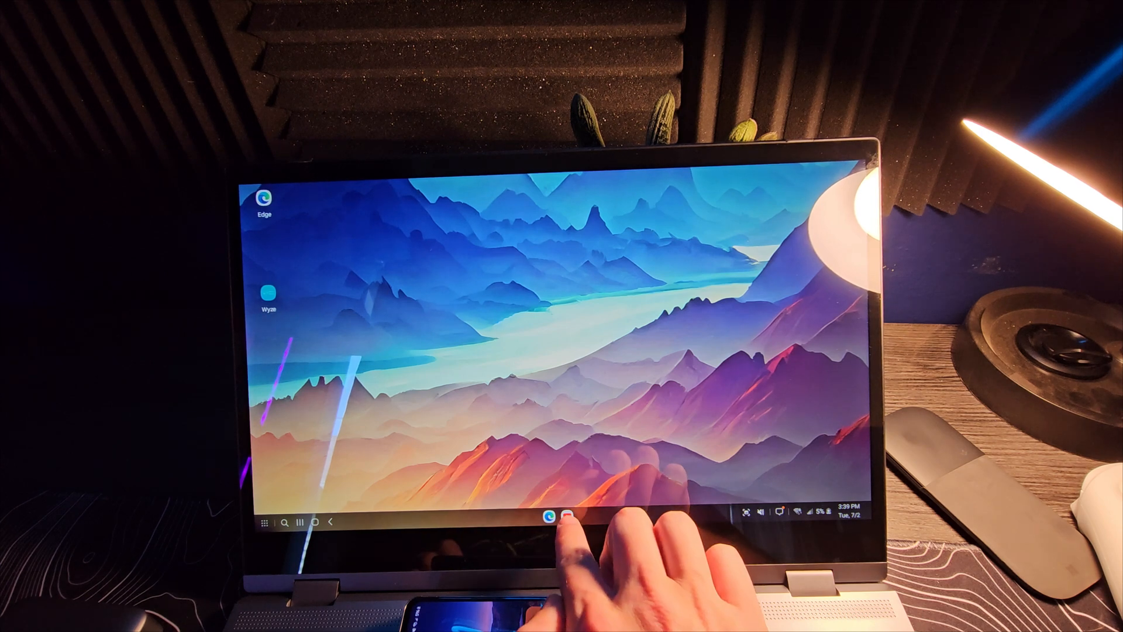
pyautogui.click(566, 516)
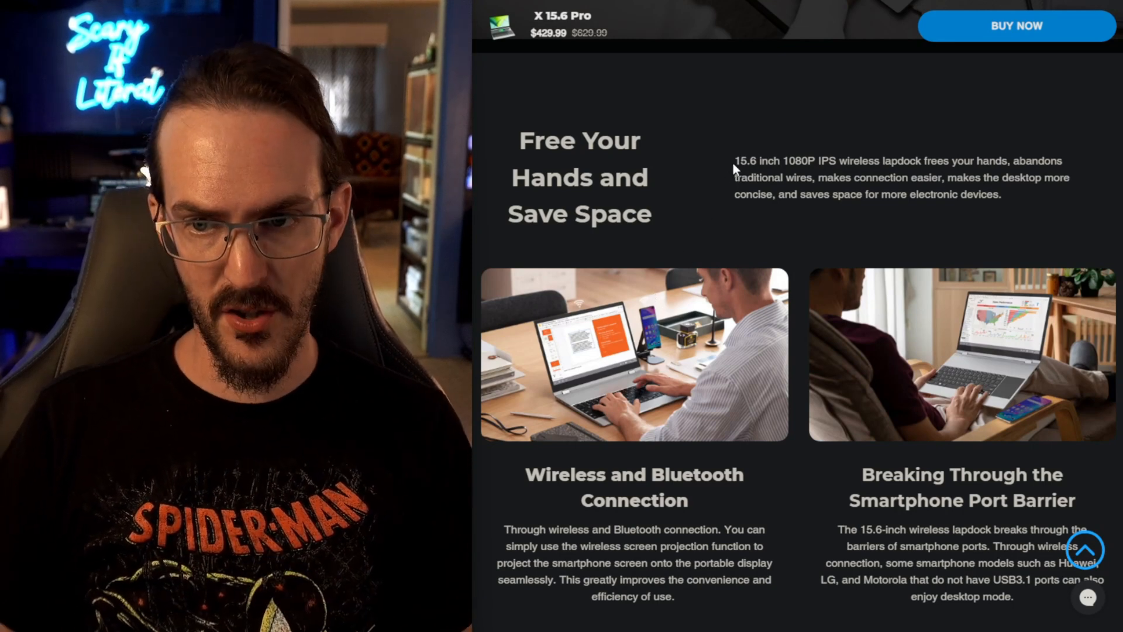
# Step: Highlight the '15.6 inch 1080P IPS' spec and the '10-Point Touchscreen' heading
pyautogui.moveTo(734, 160); pyautogui.dragTo(802, 161)
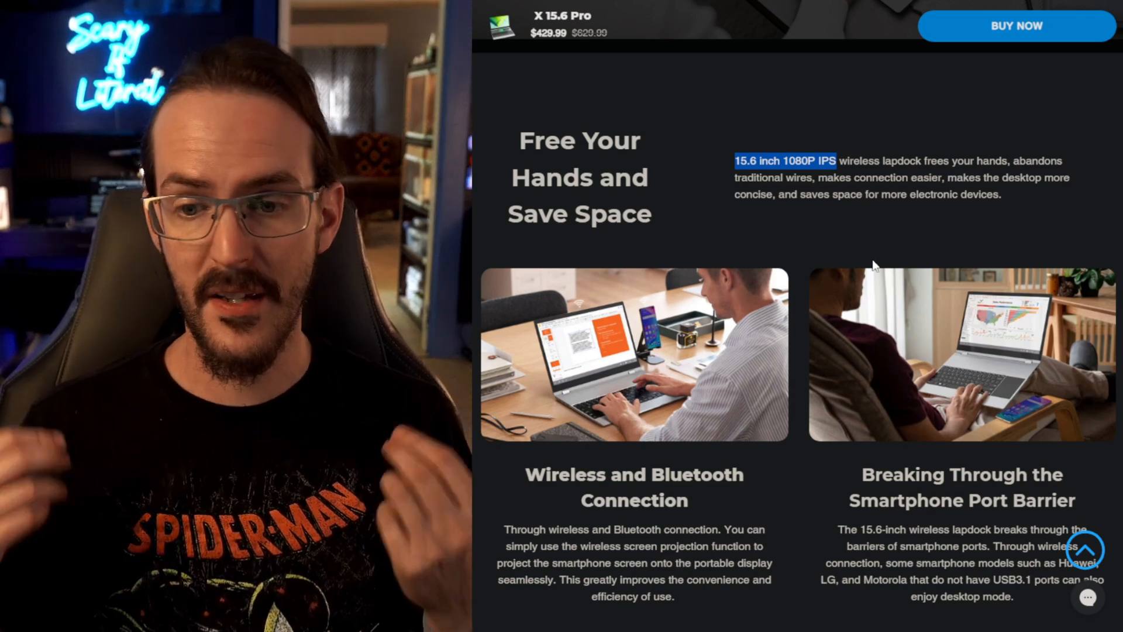
pyautogui.moveTo(853, 273)
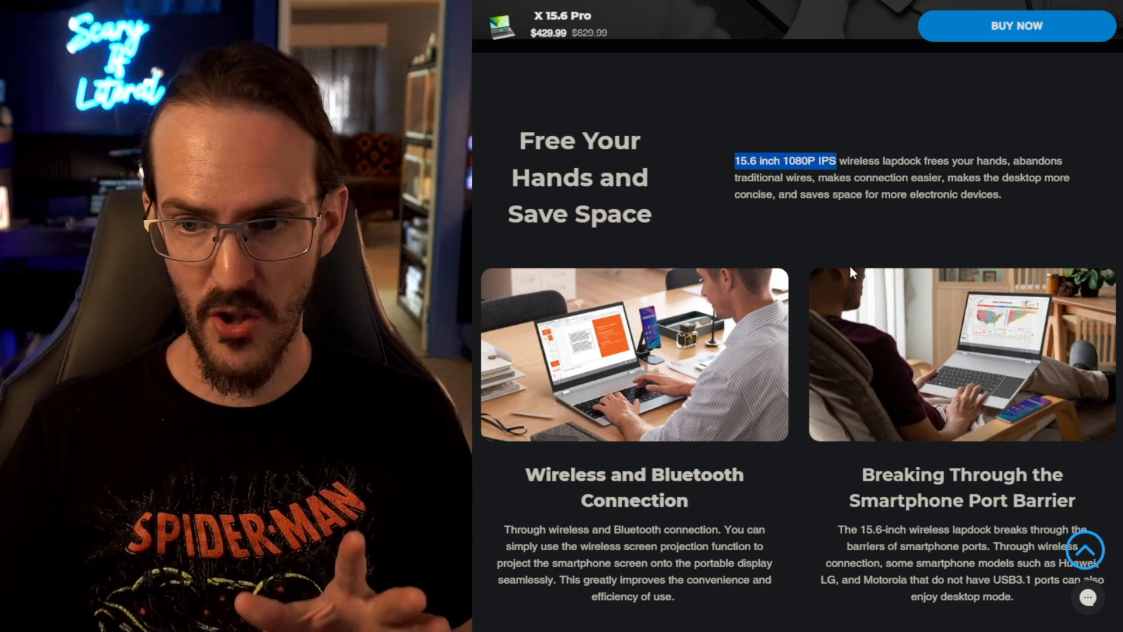
pyautogui.scroll(-3)
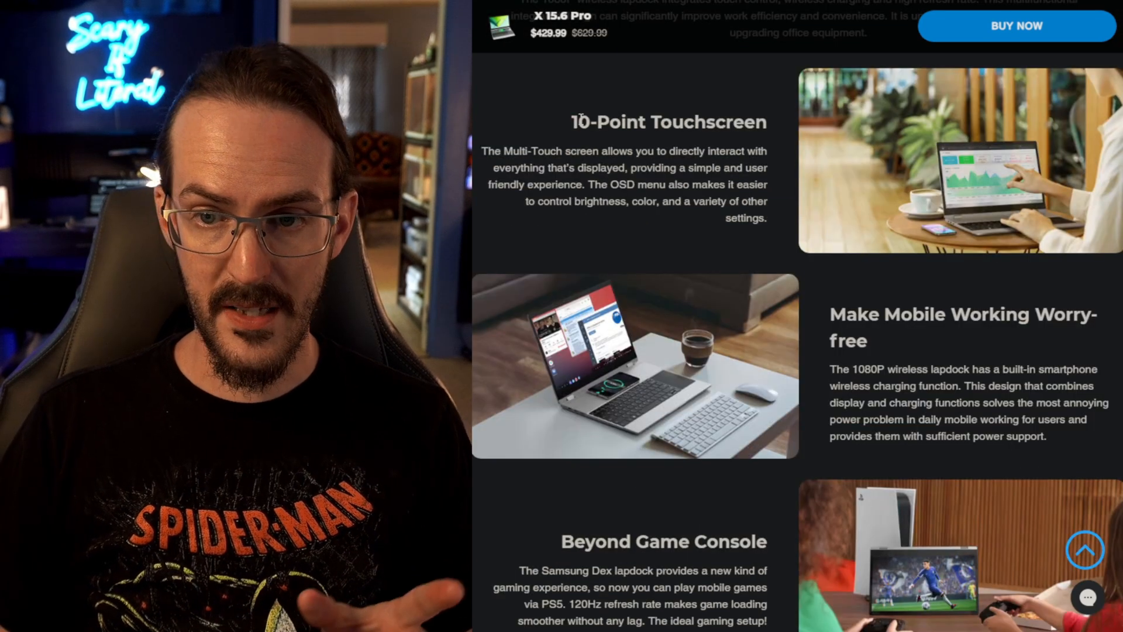
pyautogui.doubleClick(668, 122)
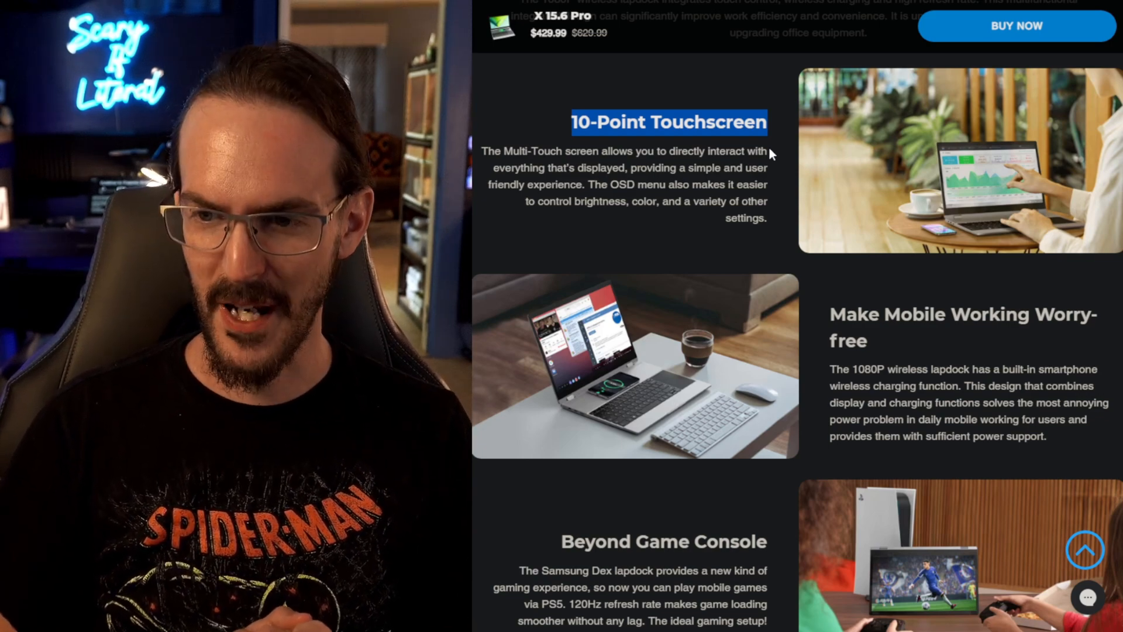
pyautogui.scroll(-3)
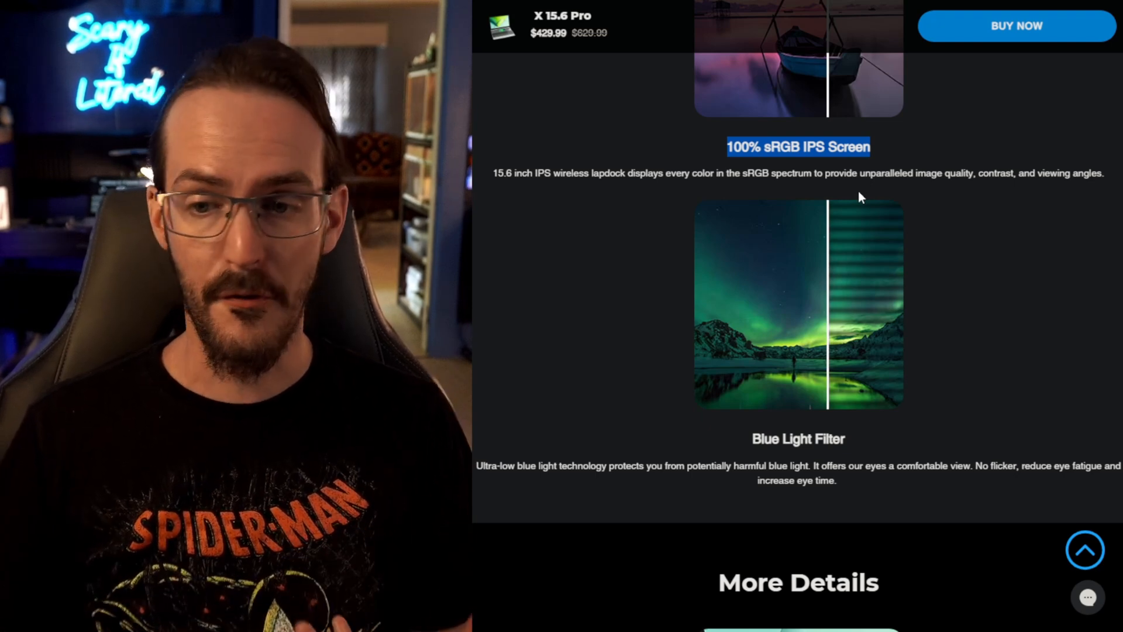
pyautogui.scroll(-3)
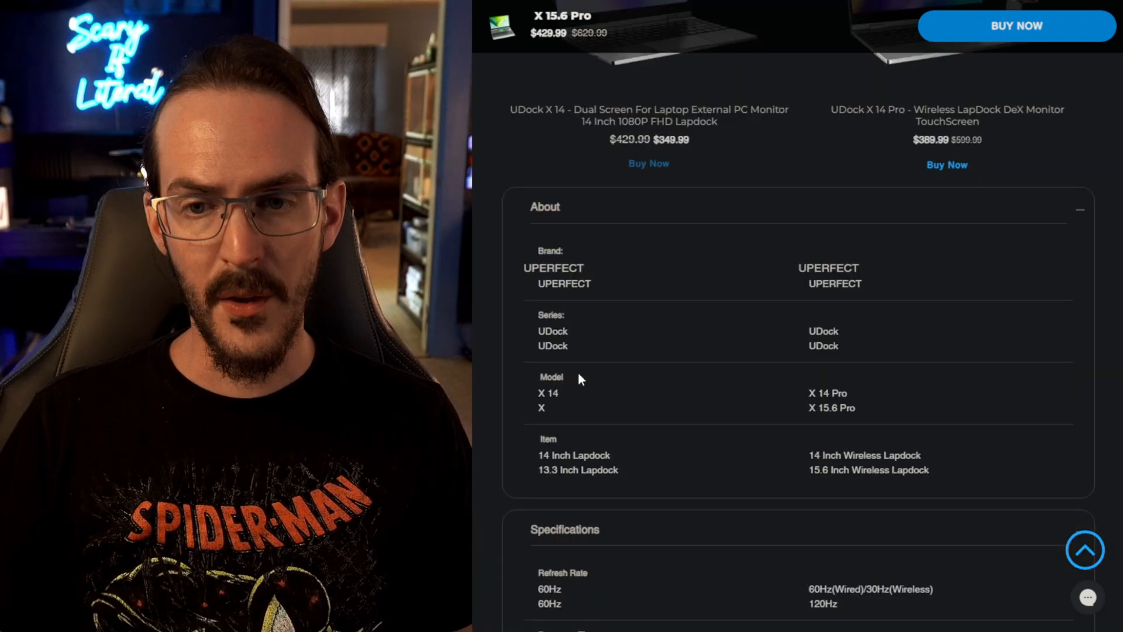
pyautogui.scroll(-3)
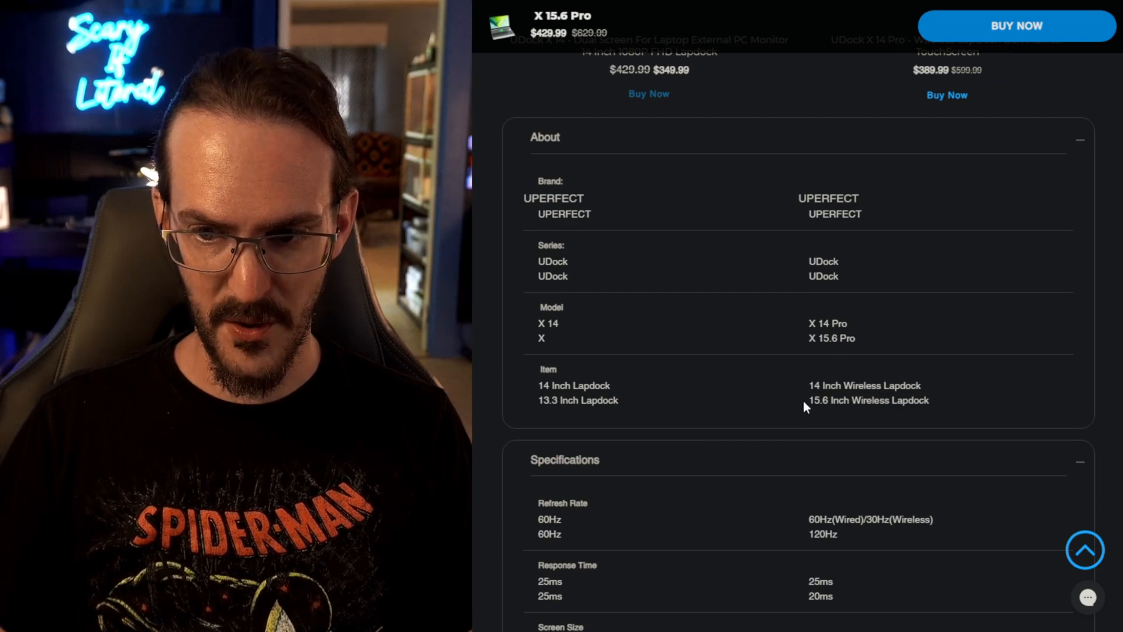
# Step: Mark the 15.6 Inch Wireless Lapdock entry and 178° viewing angle, scrolling to colour depth
pyautogui.doubleClick(868, 400)
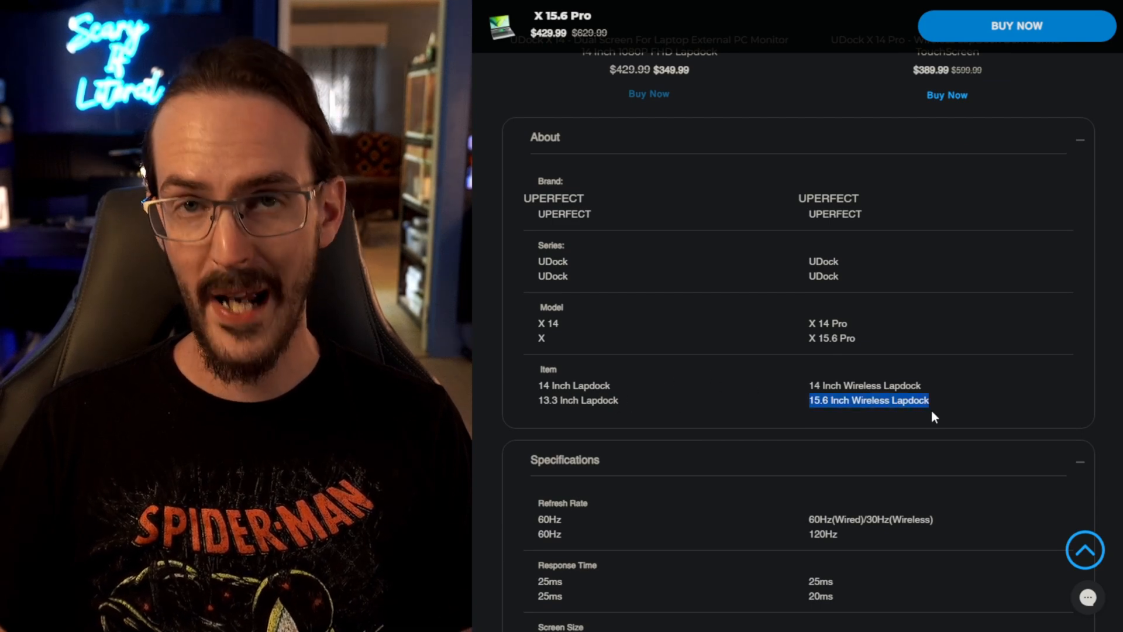
pyautogui.scroll(-3)
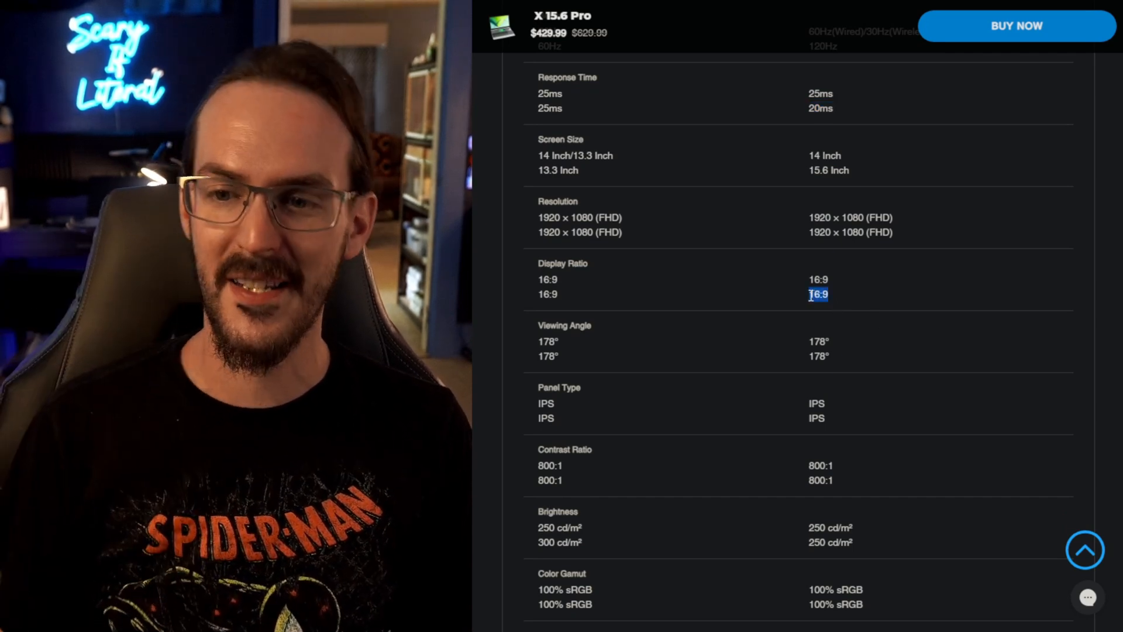
pyautogui.doubleClick(818, 356)
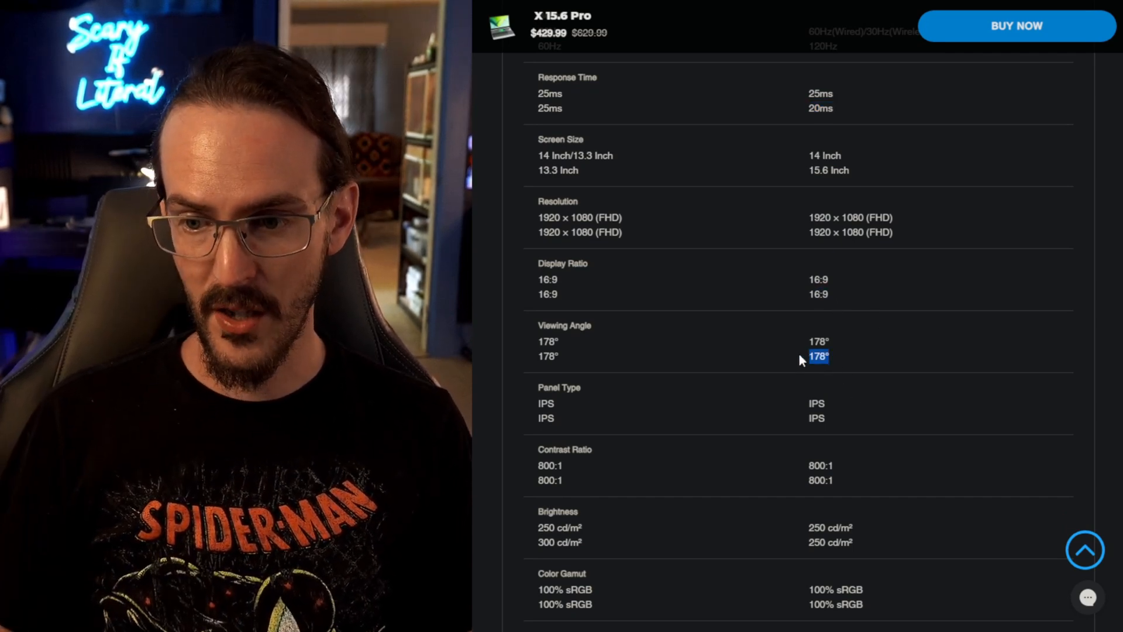
pyautogui.scroll(-3)
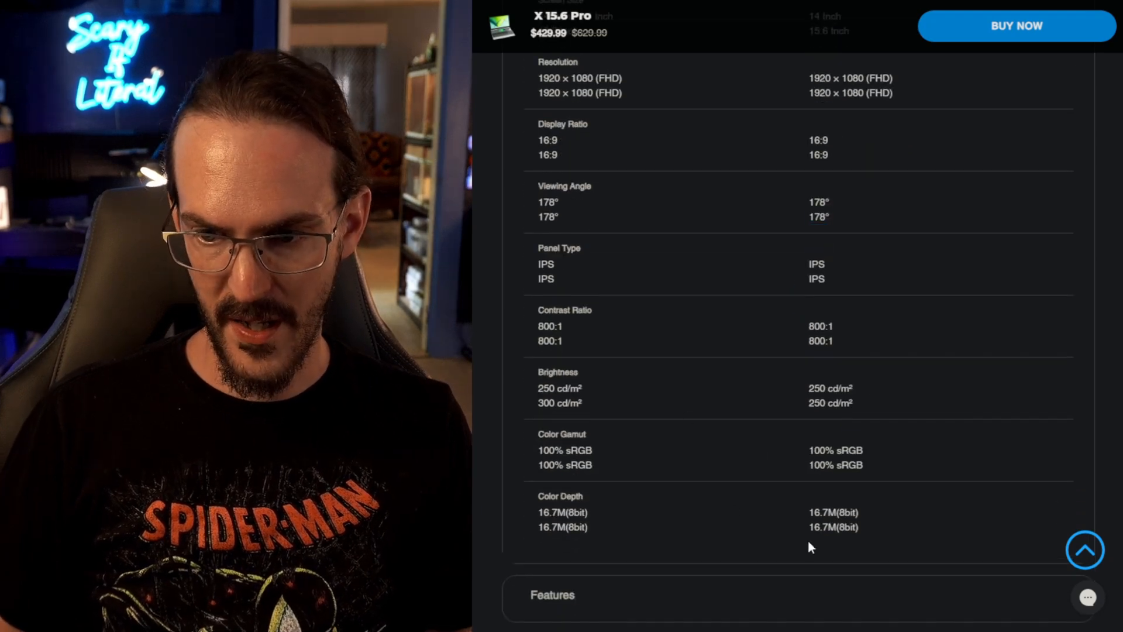
pyautogui.scroll(-3)
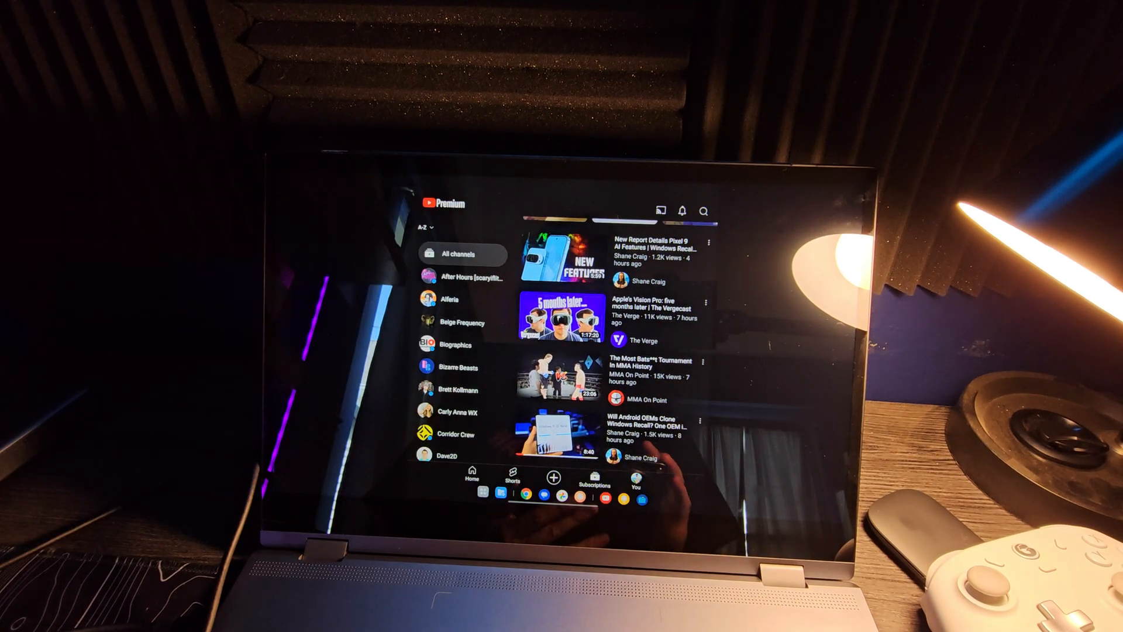
# Step: Show YouTube's Subscriptions feed with all subscribed channels on the lapdock
pyautogui.click(562, 263)
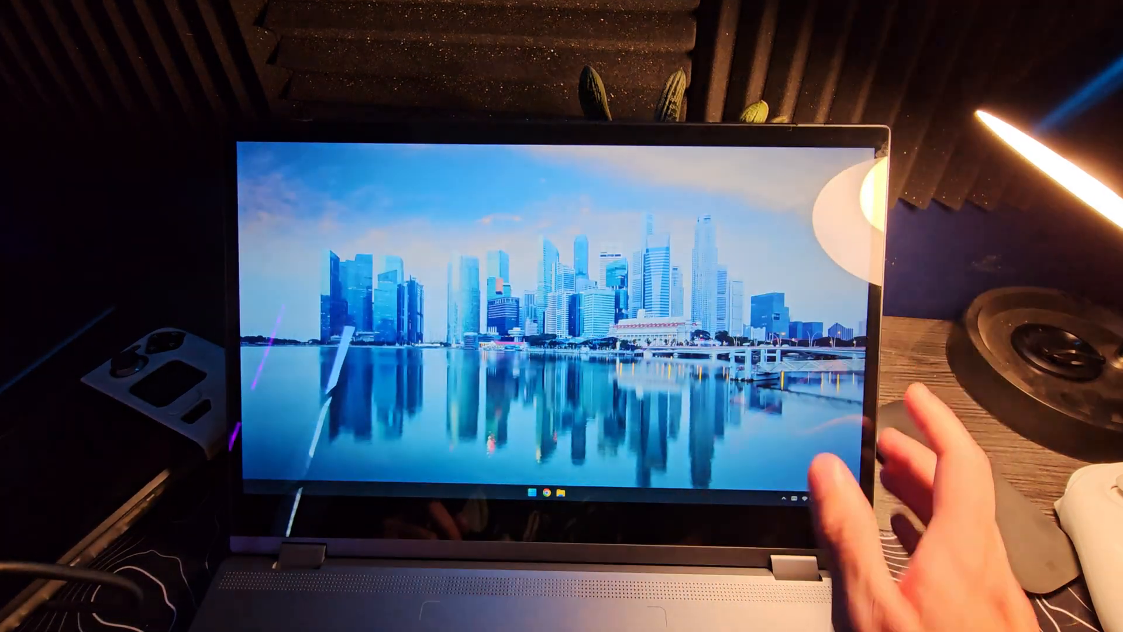
# Step: Open the Windows 11 Start menu with pinned apps and recommended files
pyautogui.click(526, 498)
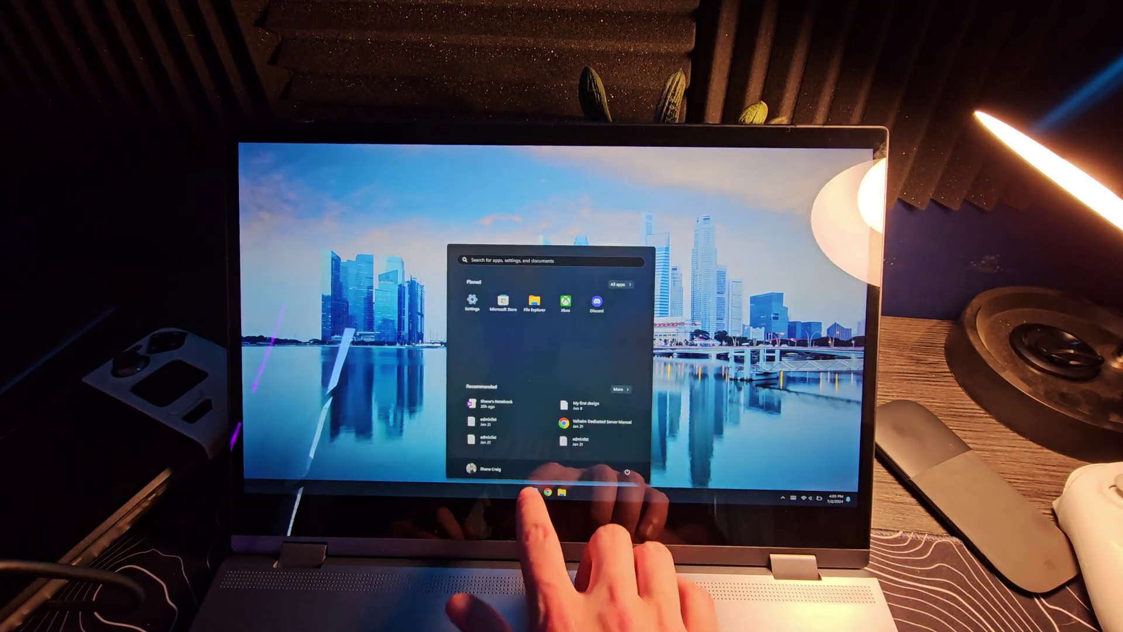